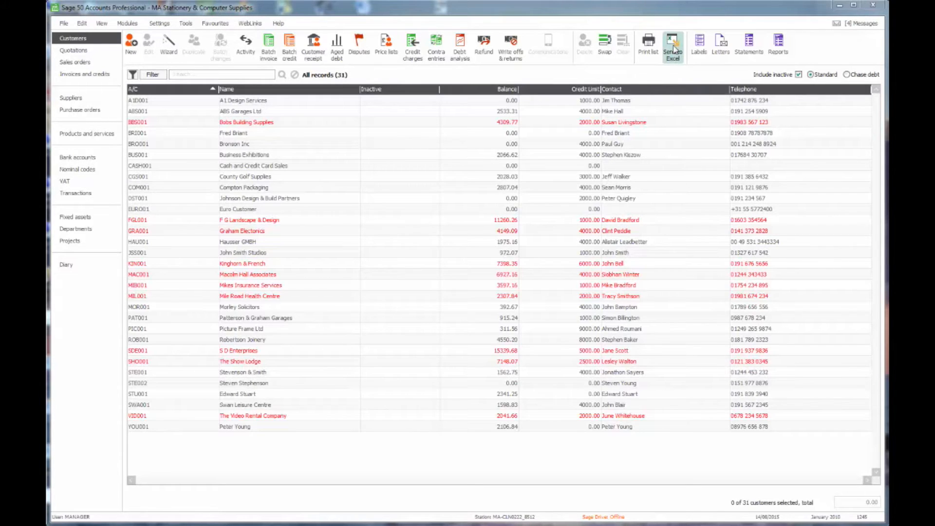
pyautogui.moveTo(673, 51)
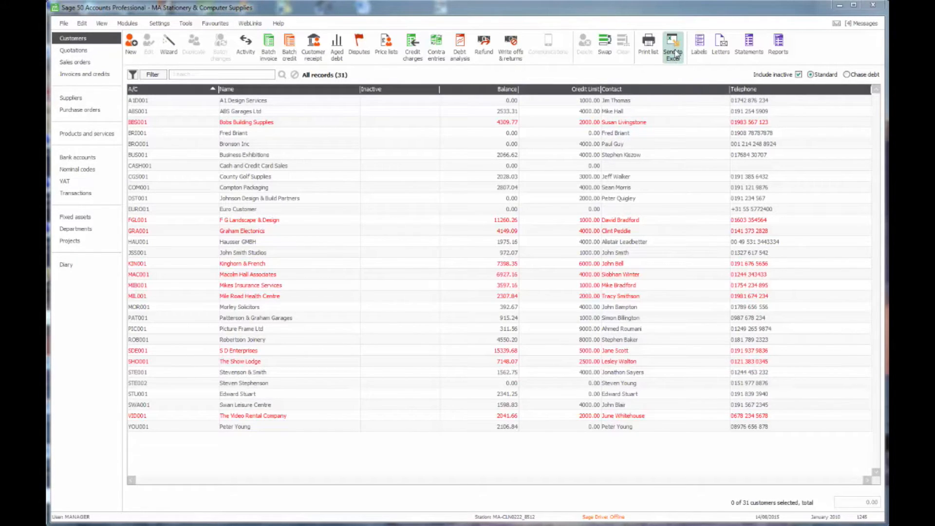
pyautogui.moveTo(386, 95)
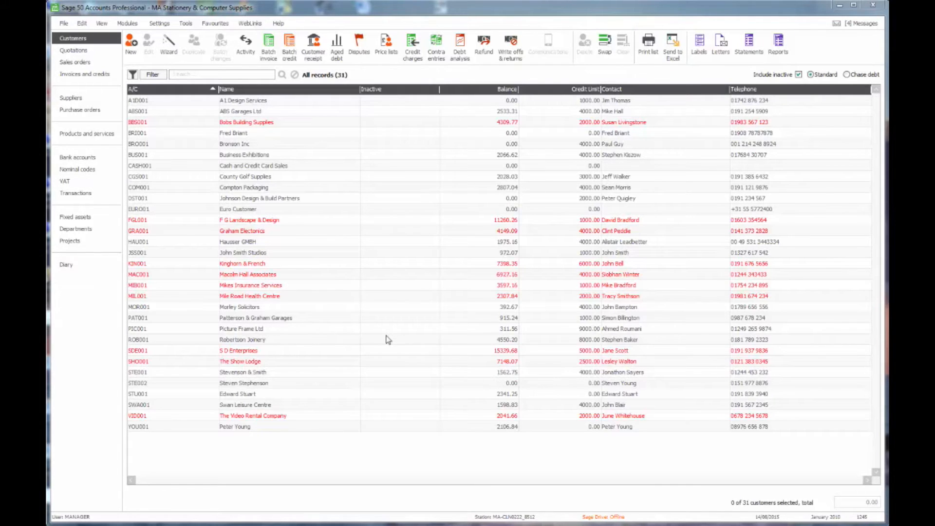
pyautogui.moveTo(607, 191)
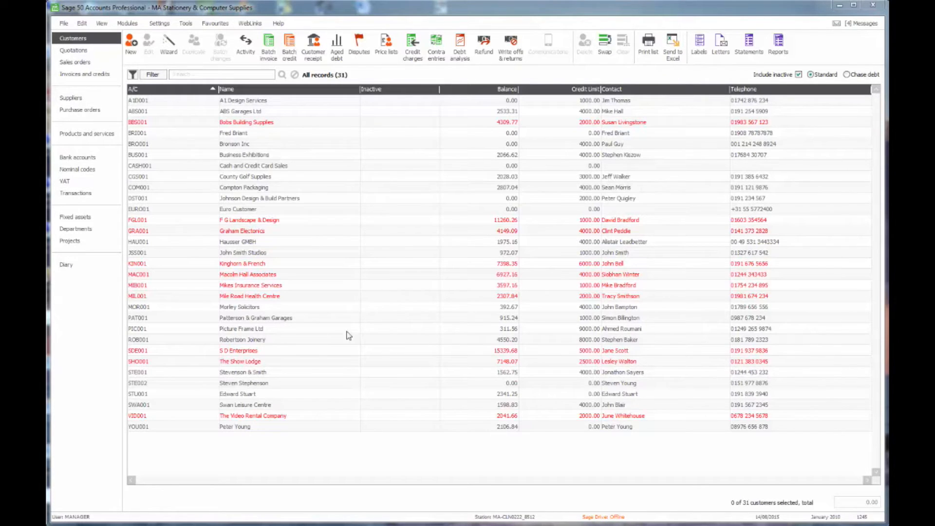
pyautogui.moveTo(285, 217)
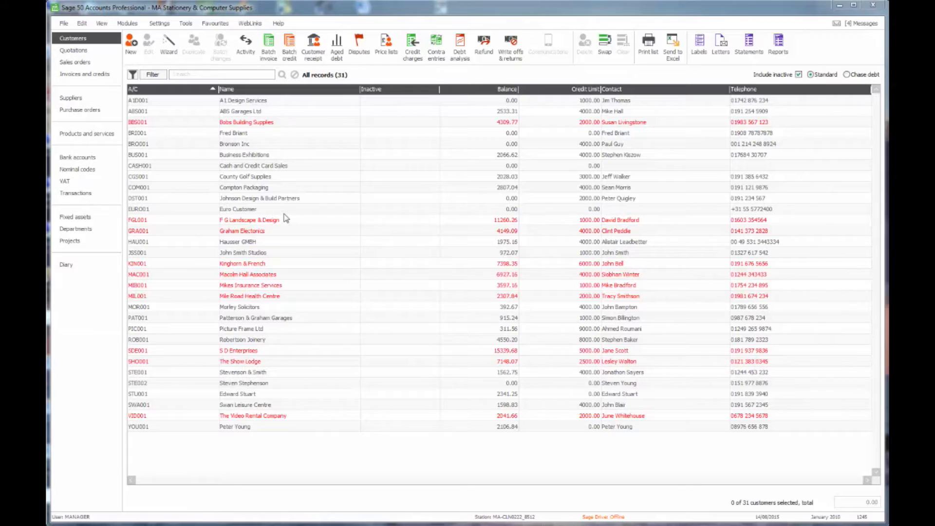
# - Filter customers to address line 5 matching 'ne*' (7 of 31) and send them to Excel
pyautogui.click(152, 74)
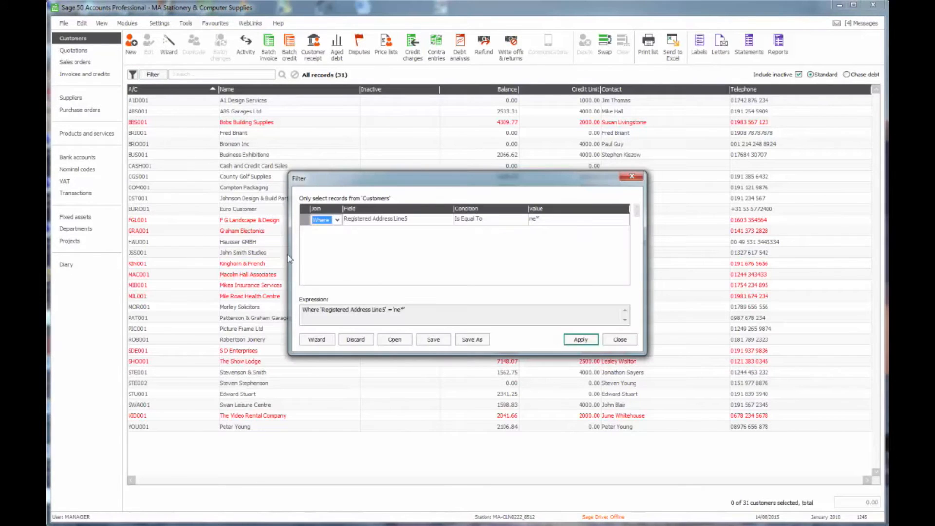
pyautogui.moveTo(489, 231)
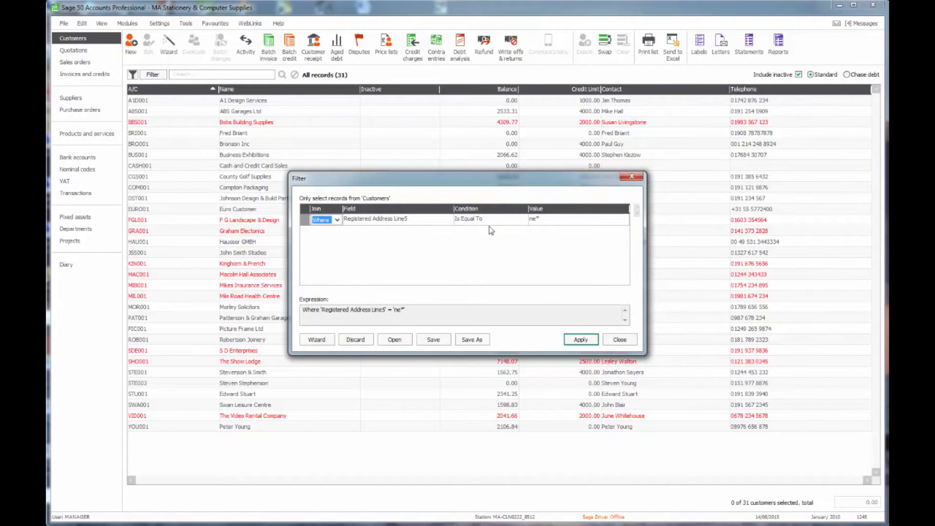
pyautogui.moveTo(540, 228)
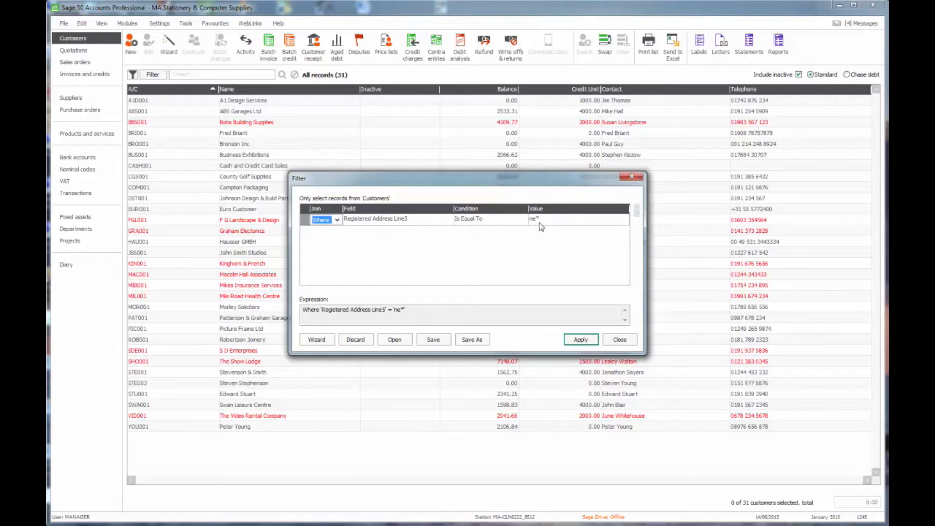
pyautogui.click(579, 340)
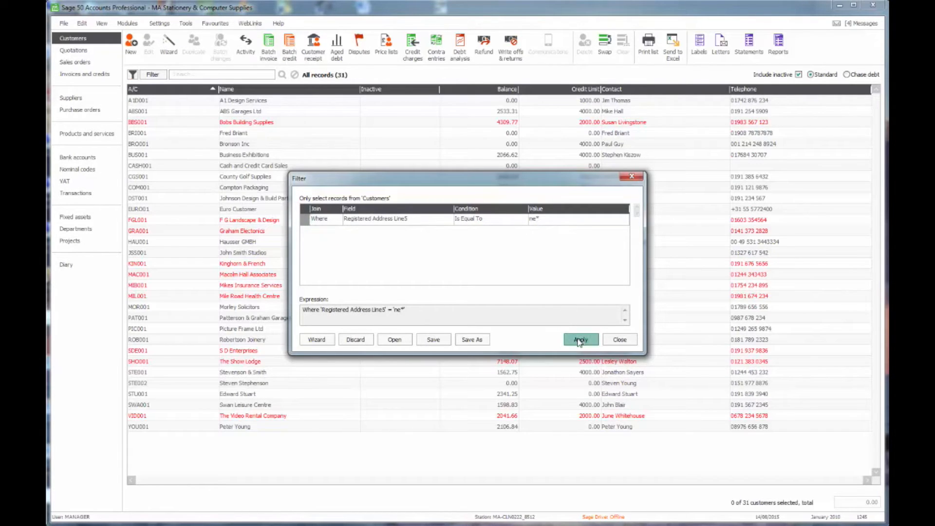
pyautogui.click(580, 340)
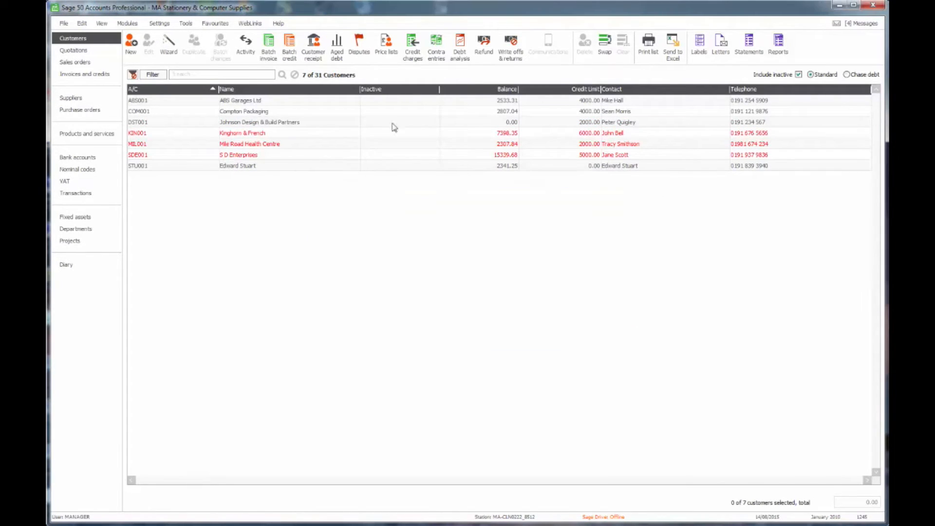
pyautogui.moveTo(666, 79)
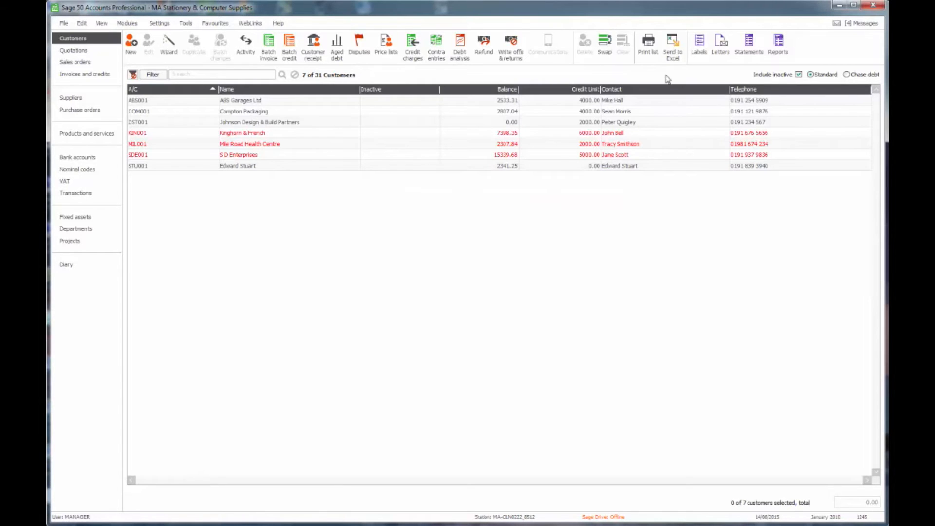
pyautogui.click(673, 45)
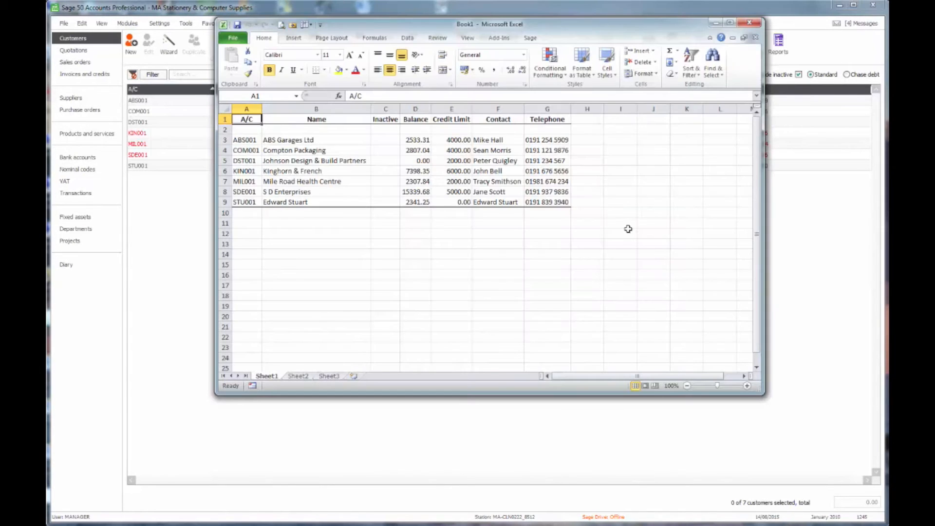
pyautogui.moveTo(500, 145)
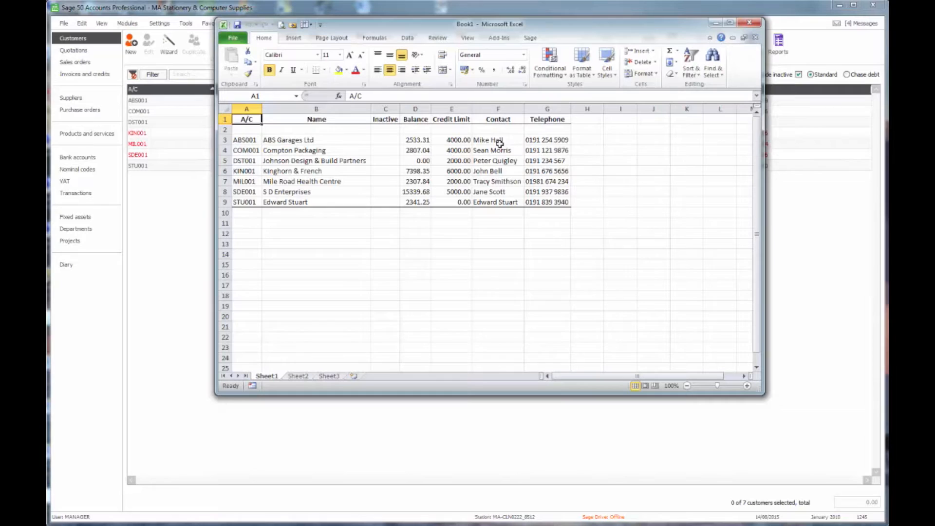
pyautogui.moveTo(539, 213)
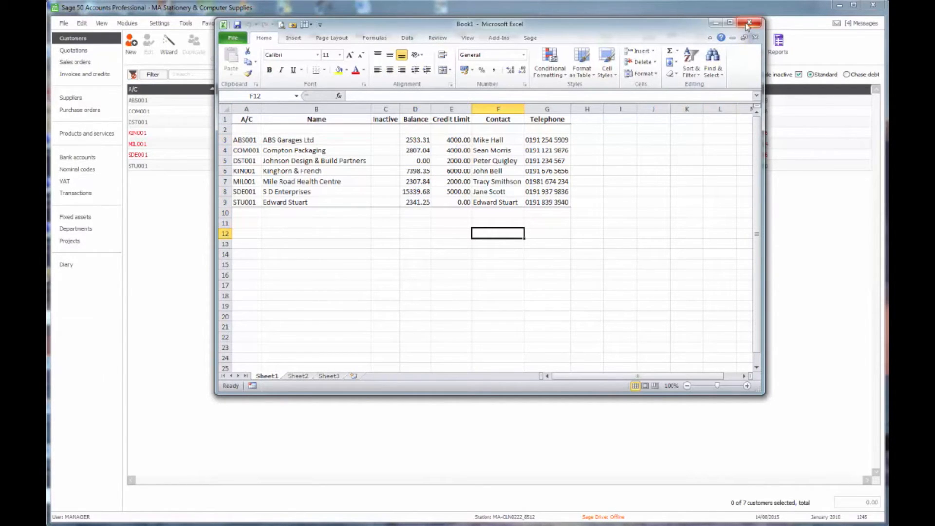
# - Close the Excel workbook holding the seven exported customers
pyautogui.click(751, 23)
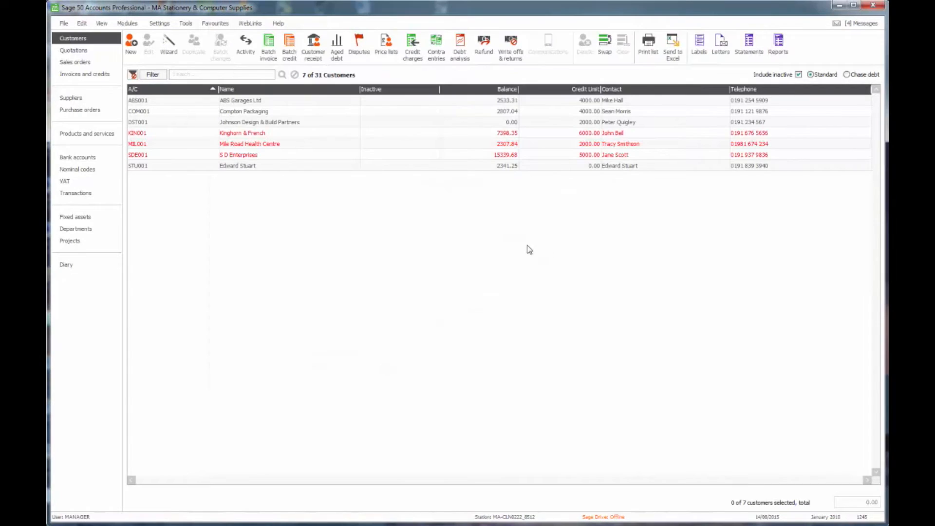
# - Filter transactions to nominal code 7100 dated after 01/01/2010, leaving 16 of 1245
pyautogui.click(133, 74)
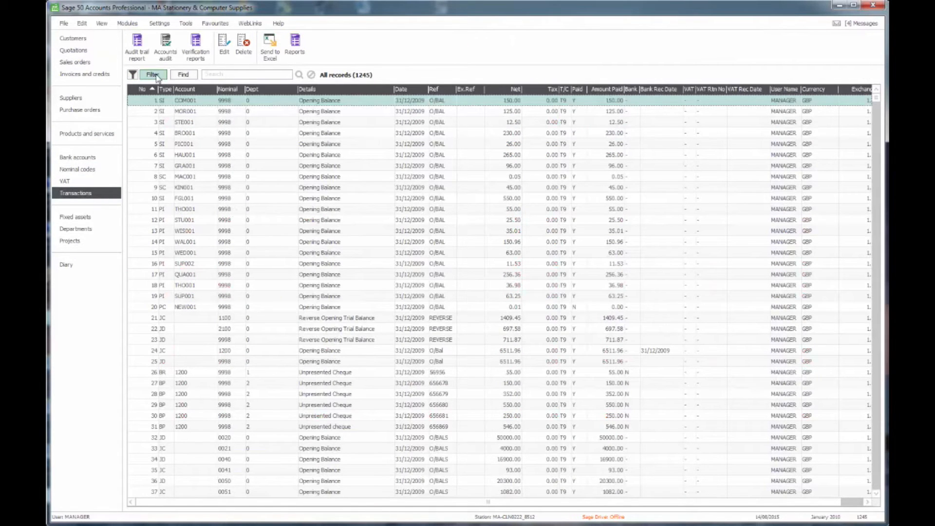
pyautogui.click(152, 74)
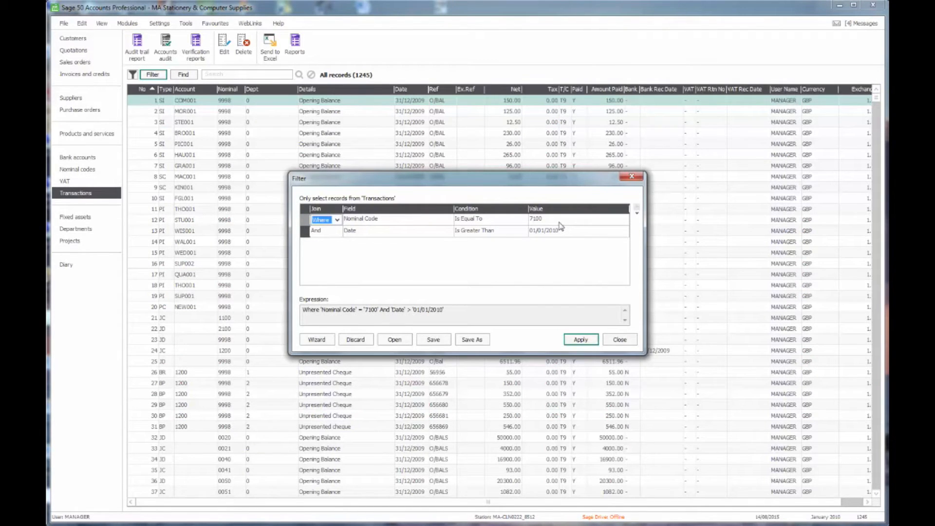
pyautogui.moveTo(555, 239)
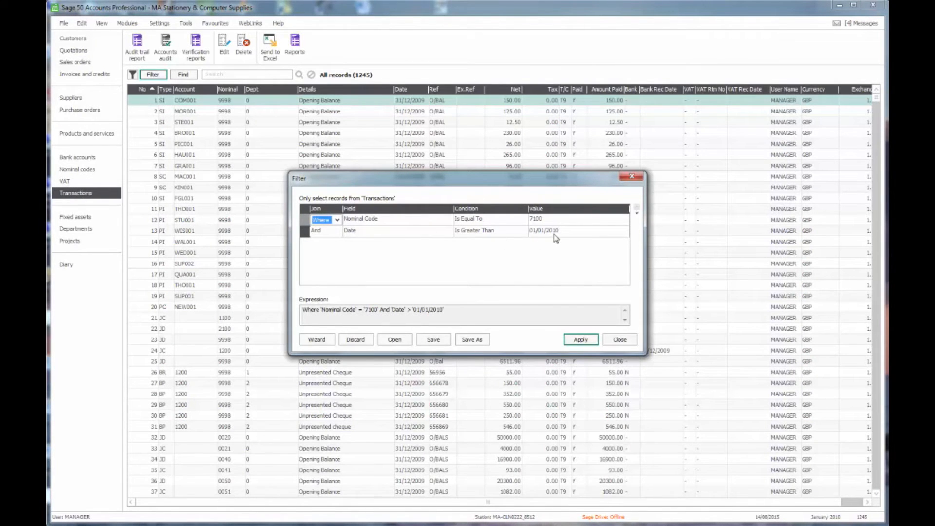
pyautogui.click(579, 339)
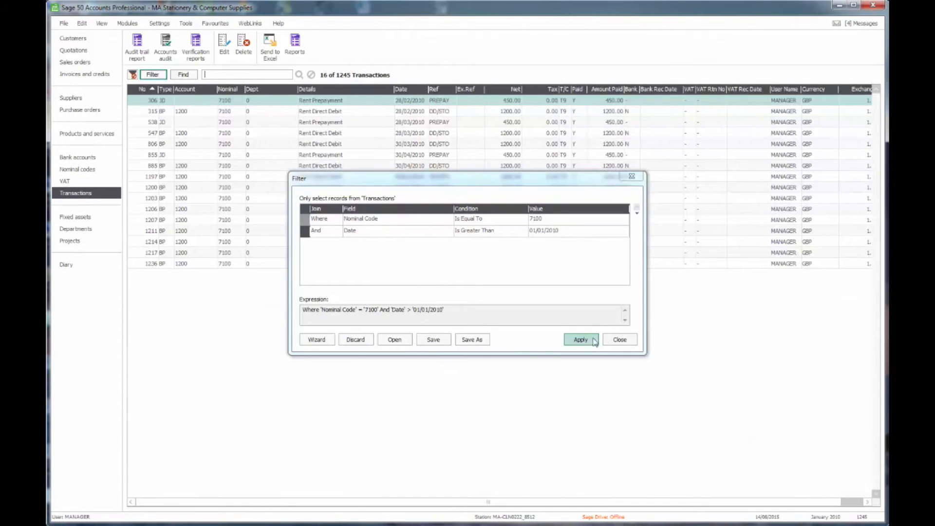
pyautogui.click(579, 339)
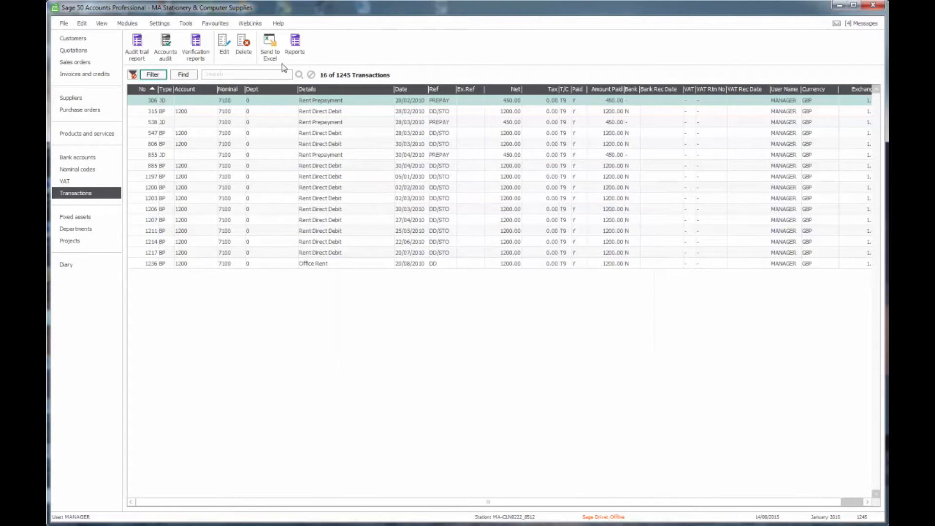
# - Export the 16 filtered rent transactions to Excel and close the workbook with Don't Save
pyautogui.click(269, 48)
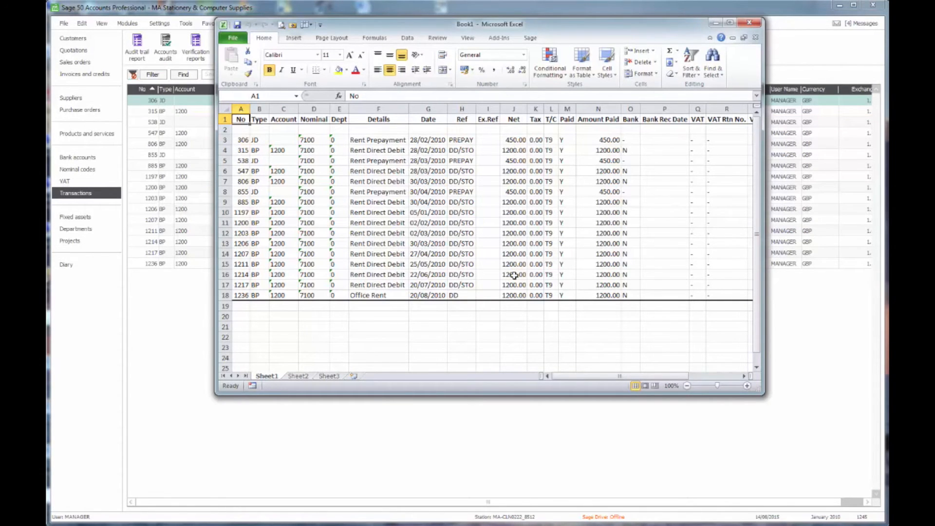
pyautogui.moveTo(755, 37)
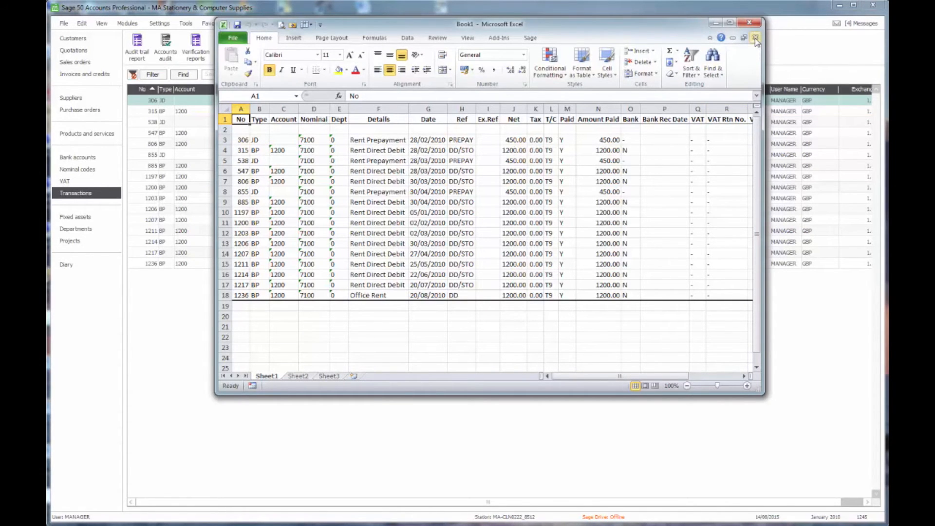
pyautogui.click(755, 37)
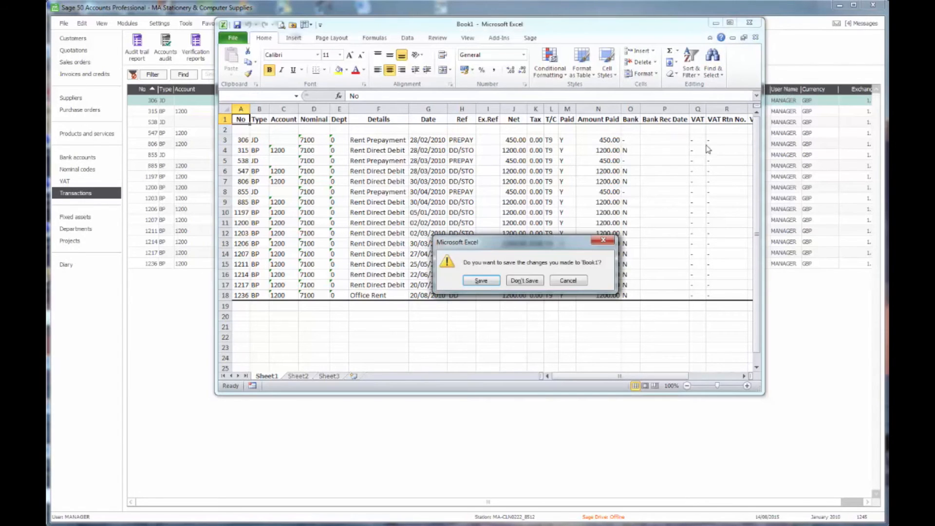
pyautogui.click(523, 281)
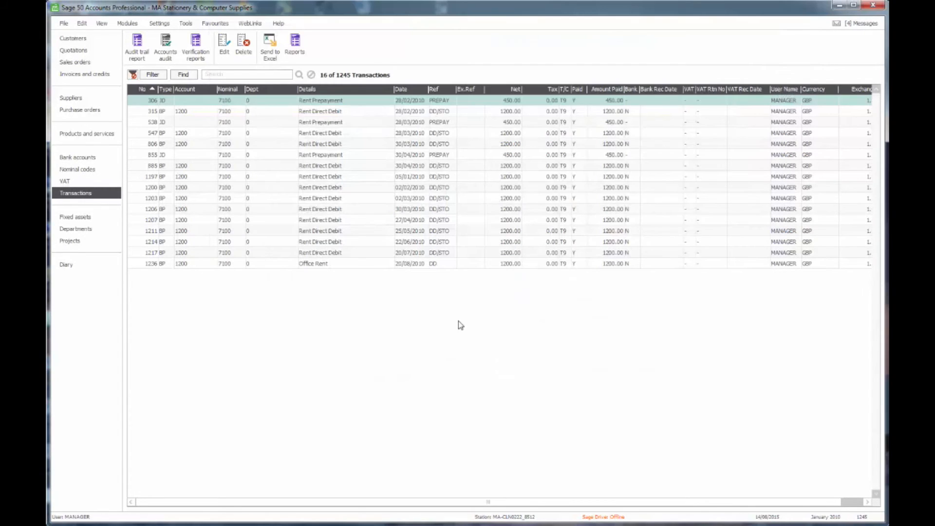
# - Clear the transaction filter, export a blank bank payment grid to Excel, and discard it
pyautogui.click(311, 75)
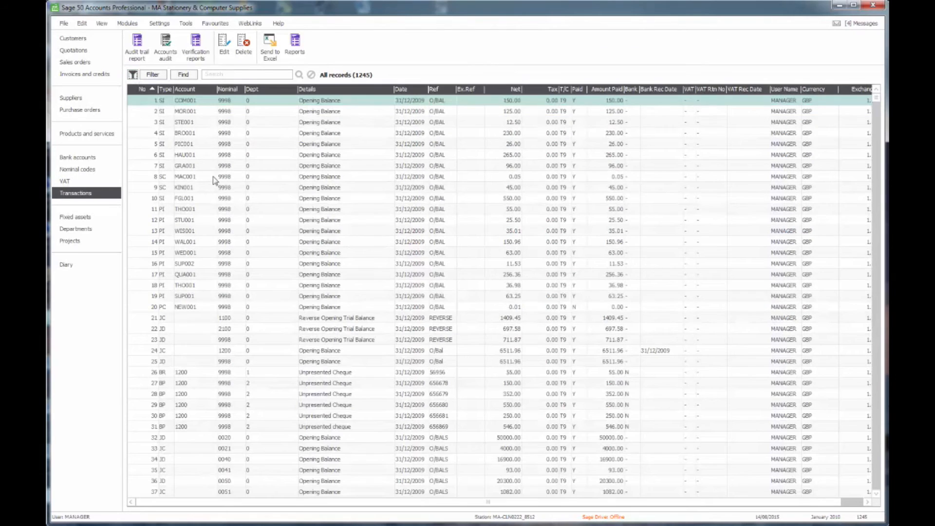
pyautogui.moveTo(226, 198)
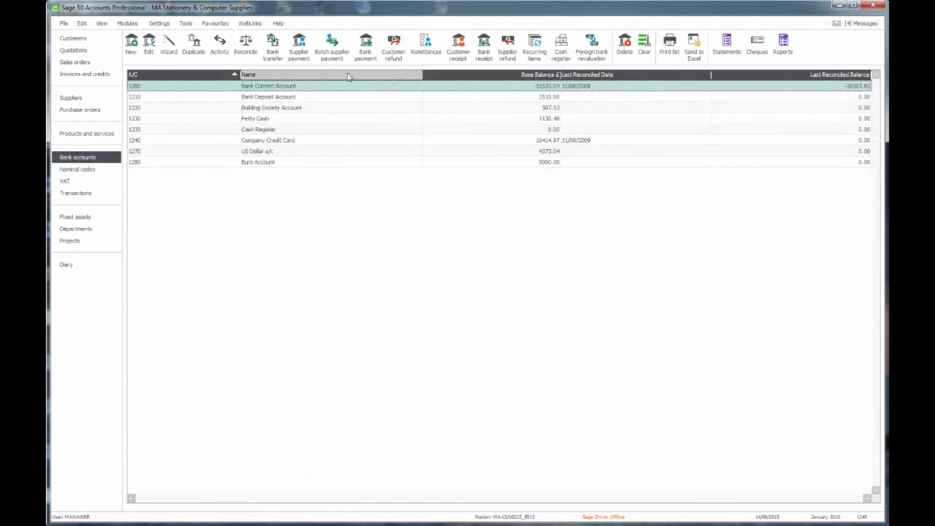
pyautogui.click(365, 46)
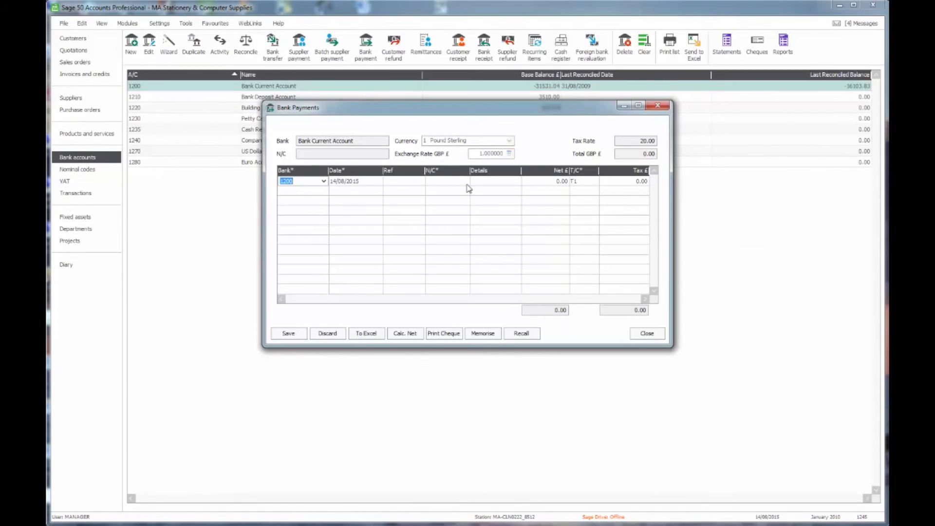
pyautogui.moveTo(433, 234)
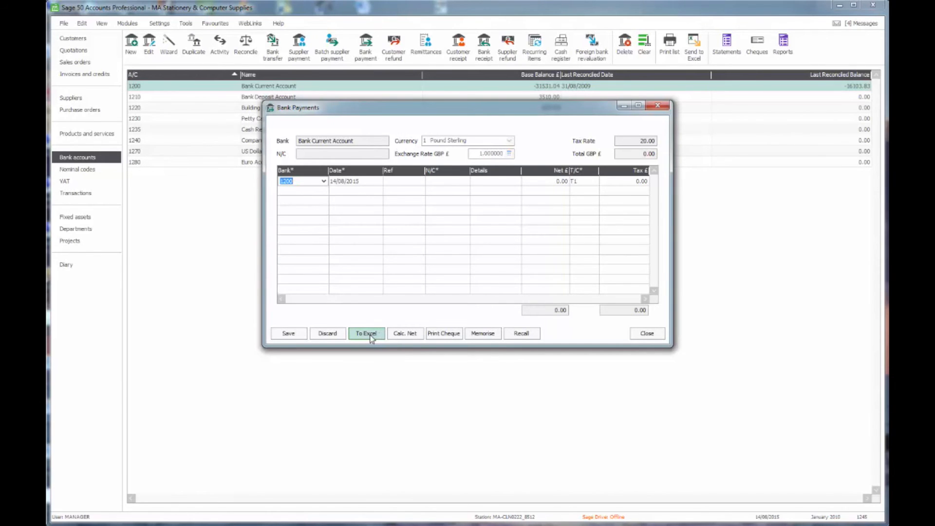
pyautogui.click(367, 333)
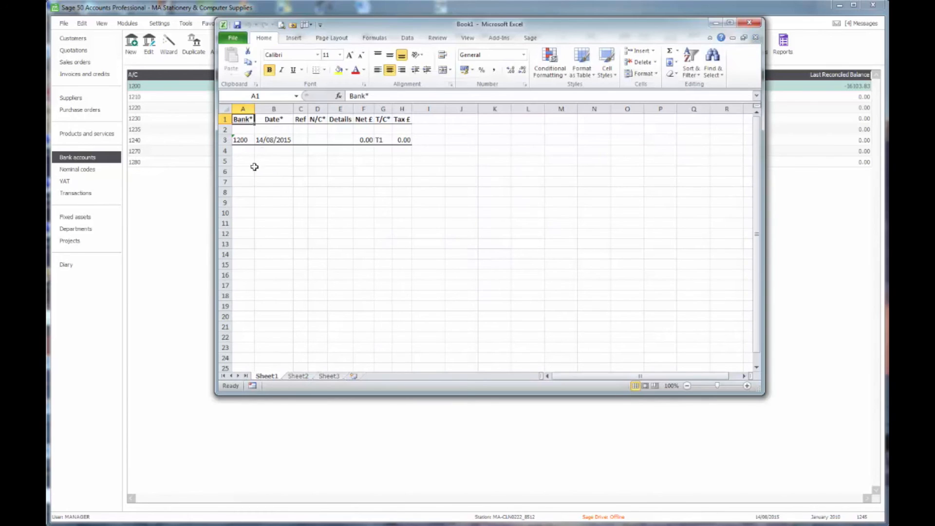
pyautogui.moveTo(371, 173)
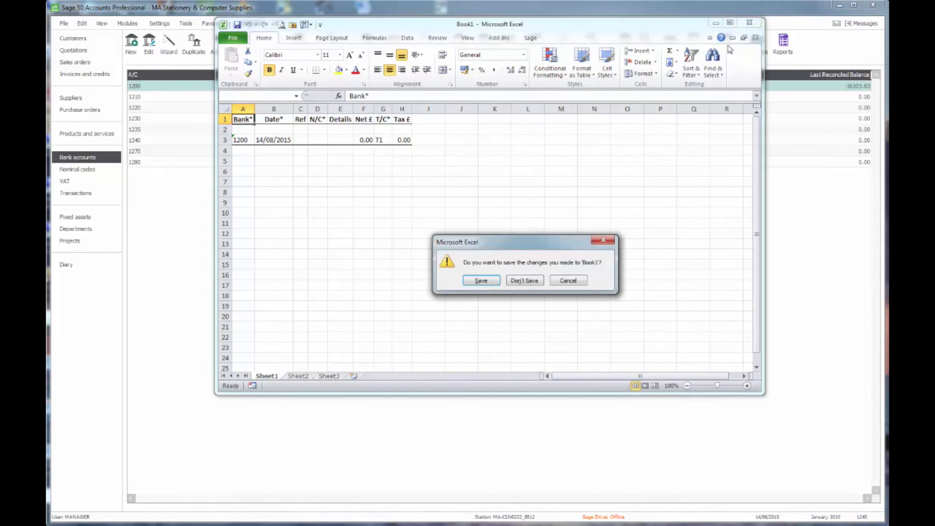
pyautogui.click(523, 281)
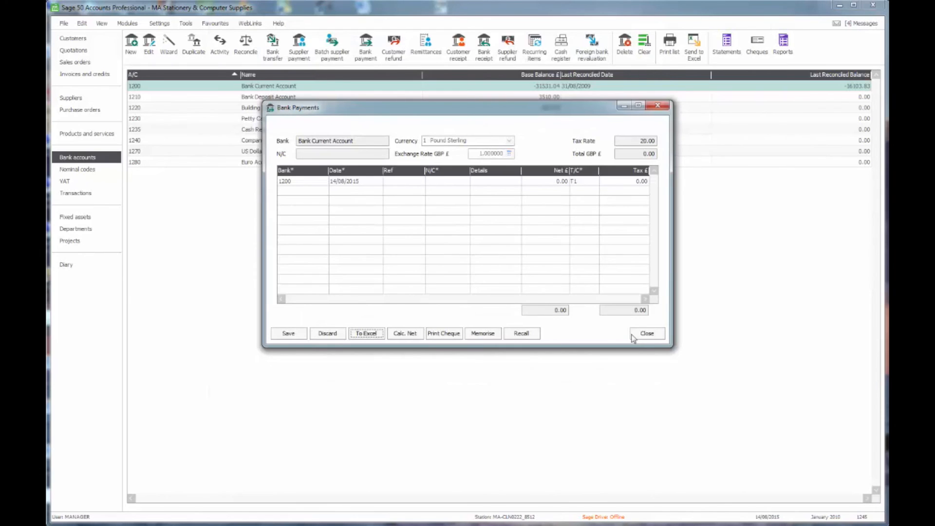
pyautogui.click(646, 333)
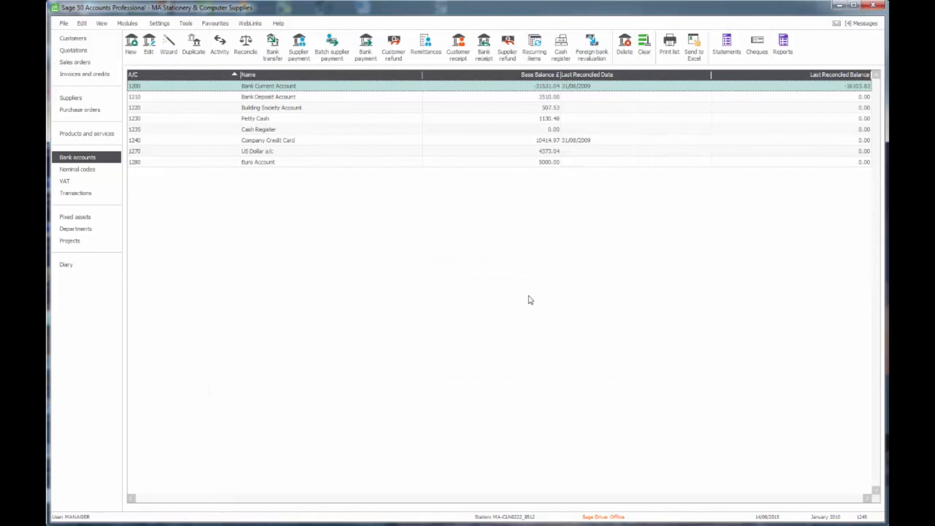